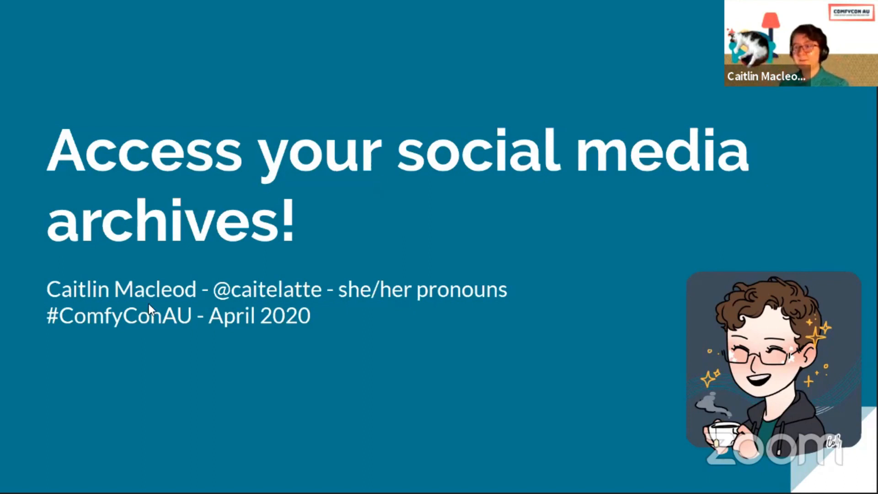
{"action": "mouse_move", "coordinate": [39, 313]}
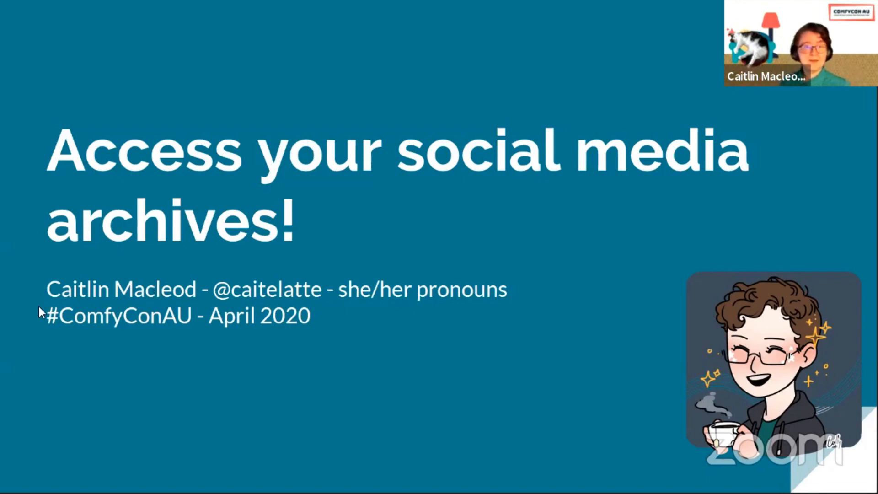
Advance from the title slide to the speaker introduction slide
{"action": "key", "text": "Right"}
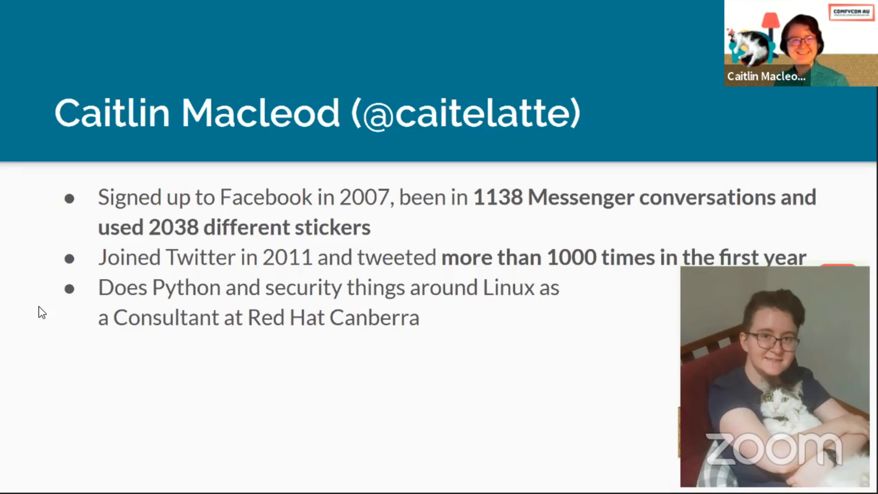
Advance to the 'Why Care?' slide listing reasons to care about kept data
{"action": "key", "text": "Right"}
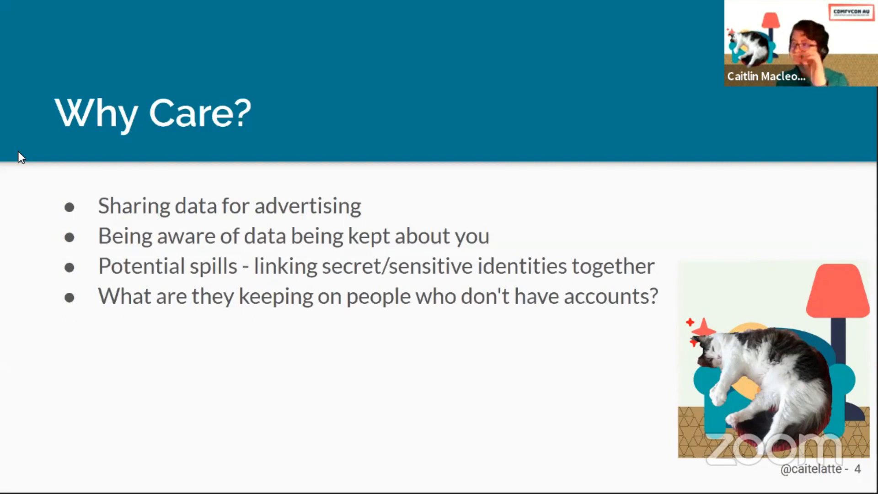
Advance through the Facebook 'Access your information' slide to 'Interesting bits from Facebook!'
{"action": "key", "text": "right"}
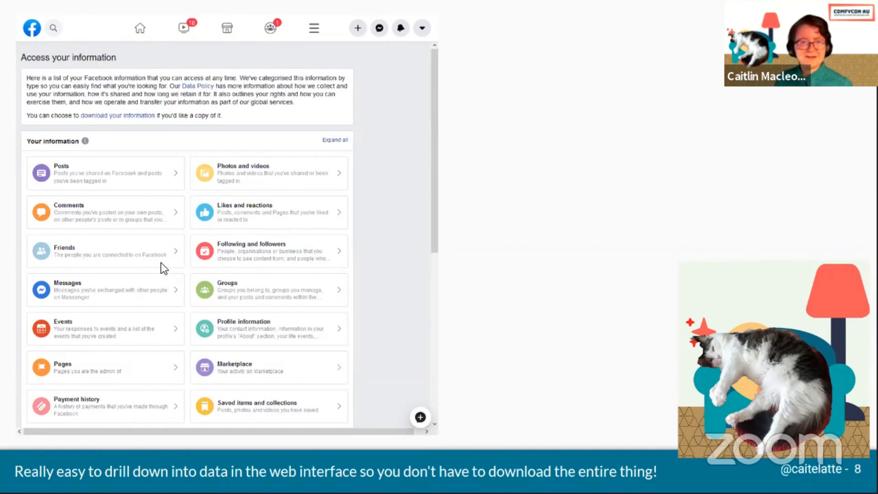
{"action": "key", "text": "Right"}
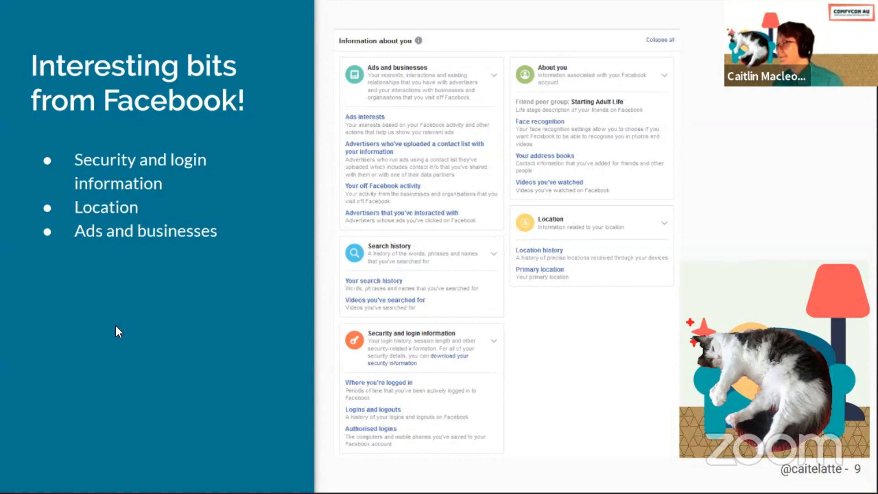
{"action": "mouse_move", "coordinate": [569, 119]}
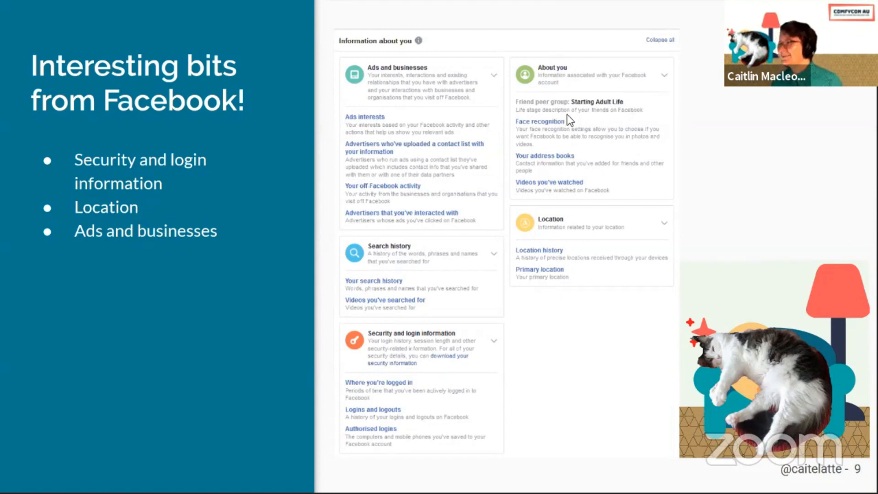
{"action": "mouse_move", "coordinate": [632, 161]}
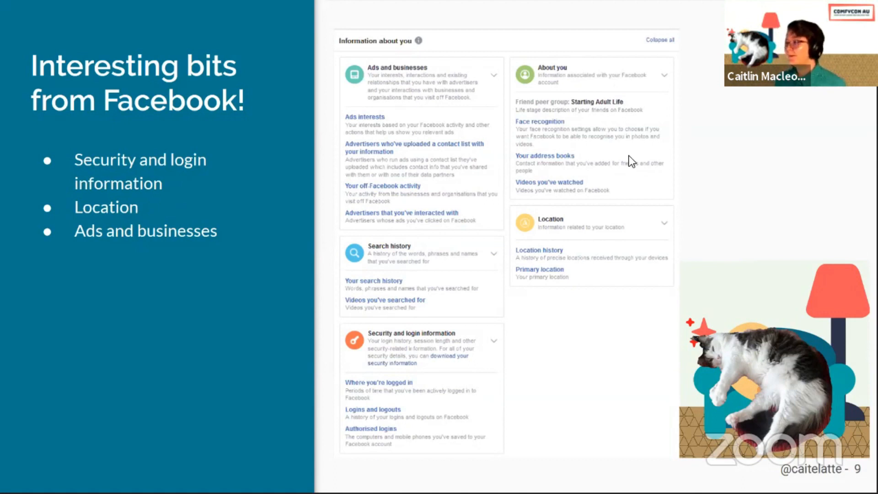
{"action": "mouse_move", "coordinate": [591, 160]}
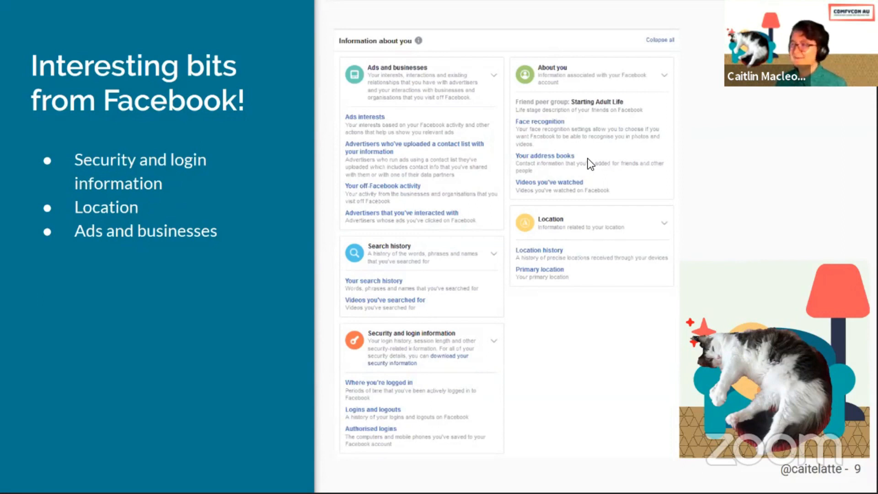
{"action": "mouse_move", "coordinate": [128, 204]}
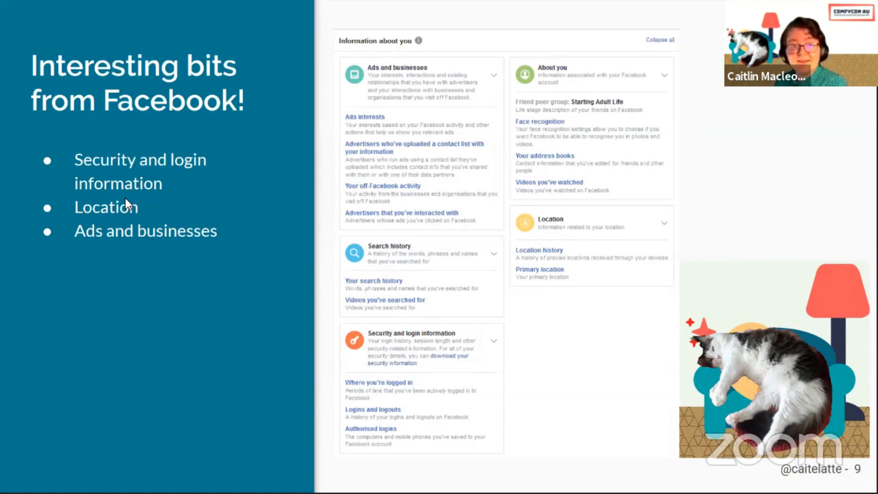
Advance to slide 10, 'Off-Facebook Data', with the off-Facebook activity summary
{"action": "key", "text": "Right"}
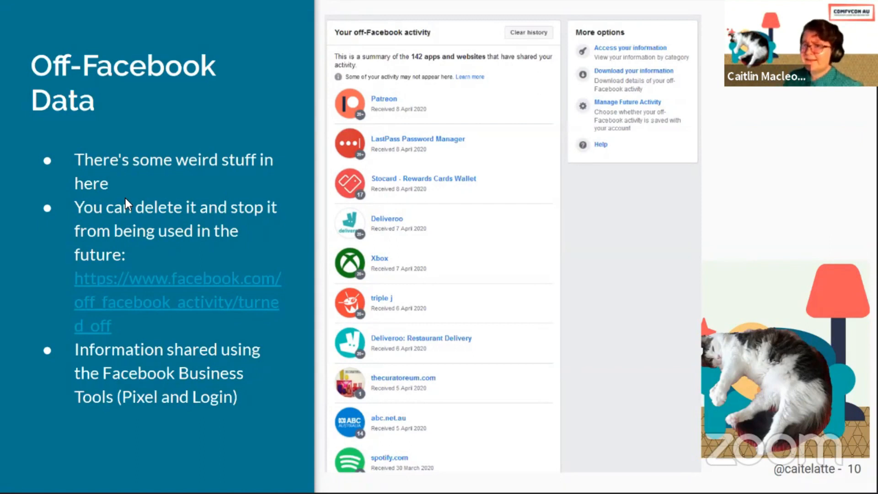
{"action": "mouse_move", "coordinate": [111, 235]}
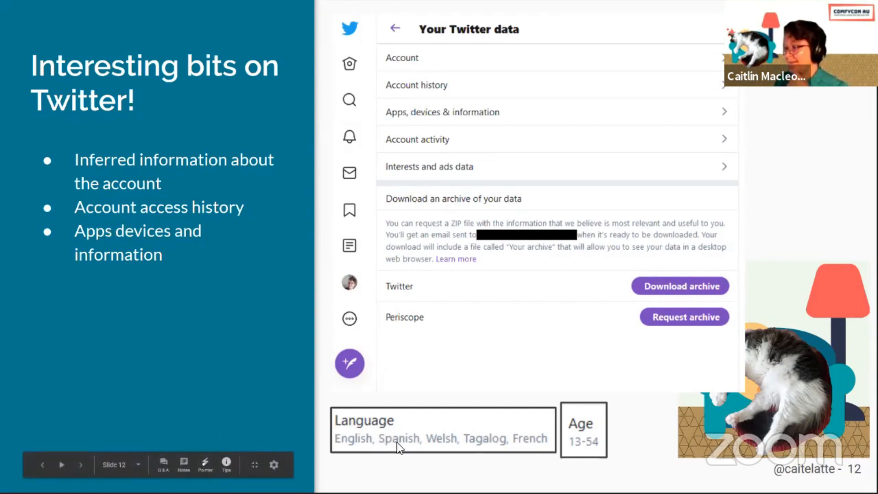
{"action": "mouse_move", "coordinate": [521, 444]}
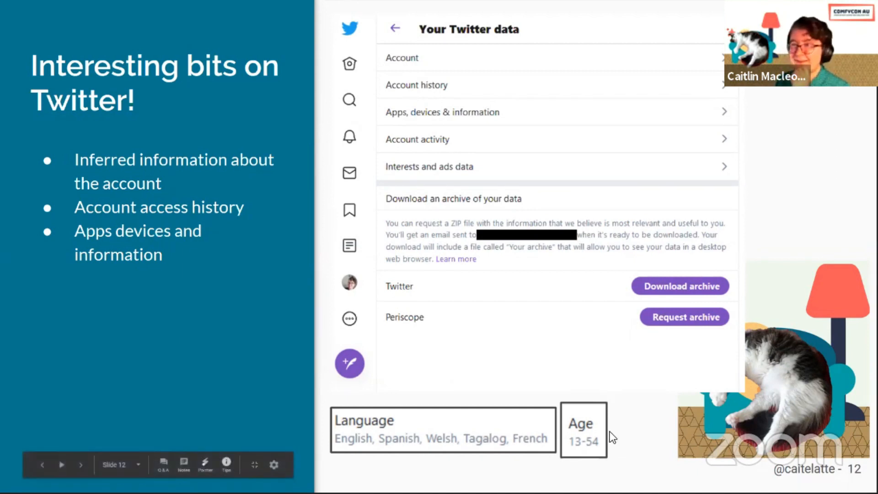
{"action": "mouse_move", "coordinate": [204, 223]}
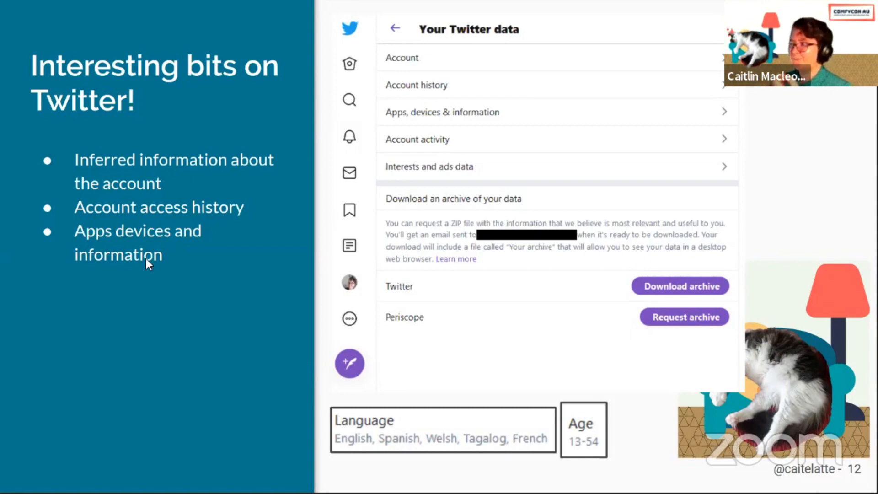
{"action": "mouse_move", "coordinate": [62, 285]}
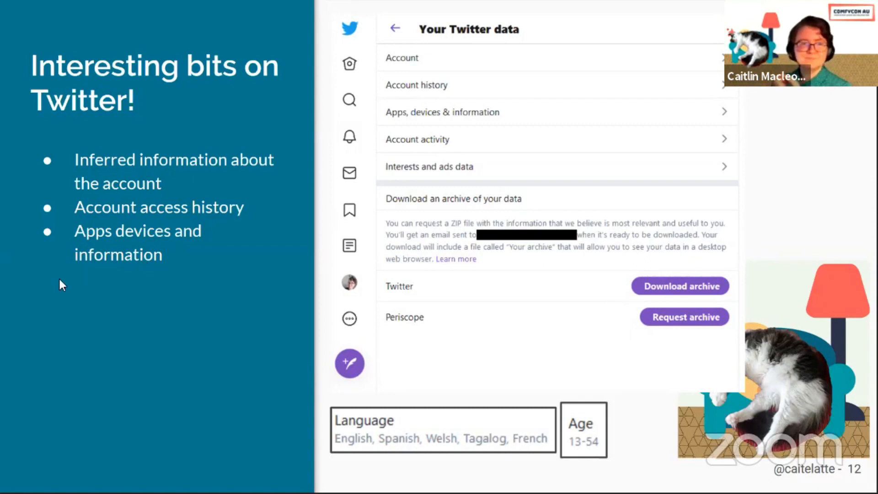
Advance through 'Recent Privacy Changes on Twitter' to the 'Data Everywhere!' slide
{"action": "key", "text": "Right"}
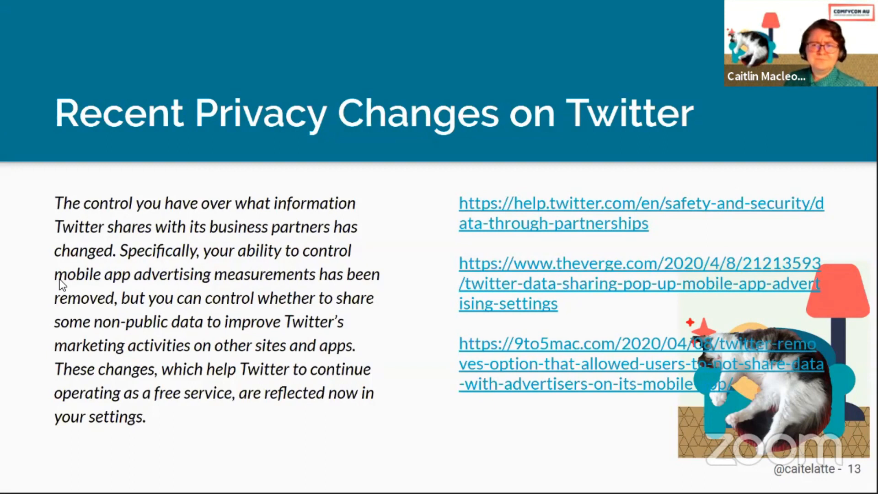
{"action": "key", "text": "right"}
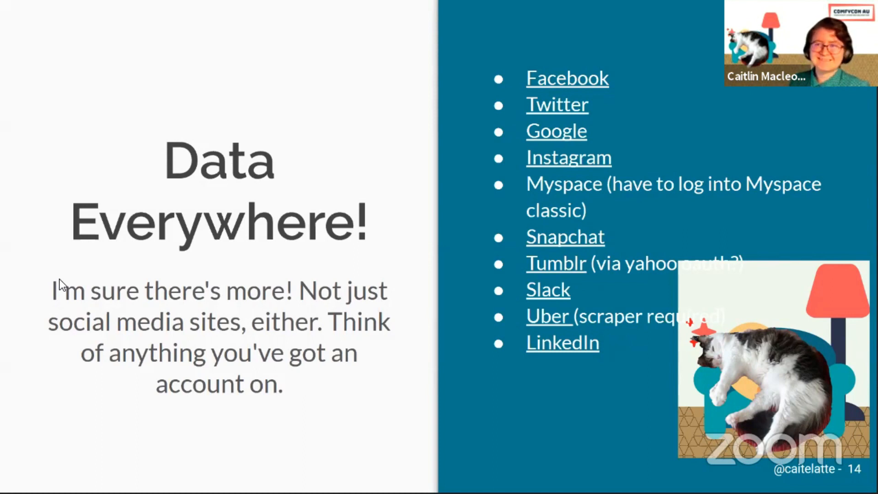
Advance to the closing slide 15, 'Do Things with Data!'
{"action": "key", "text": "Right"}
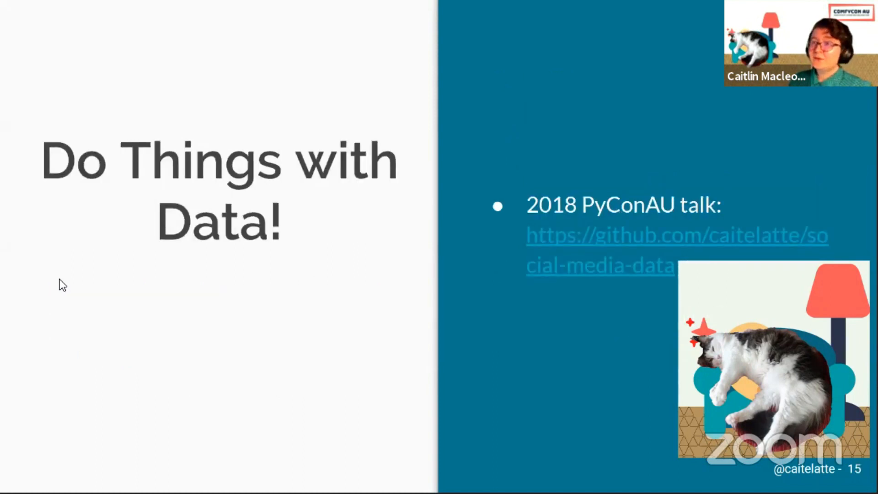